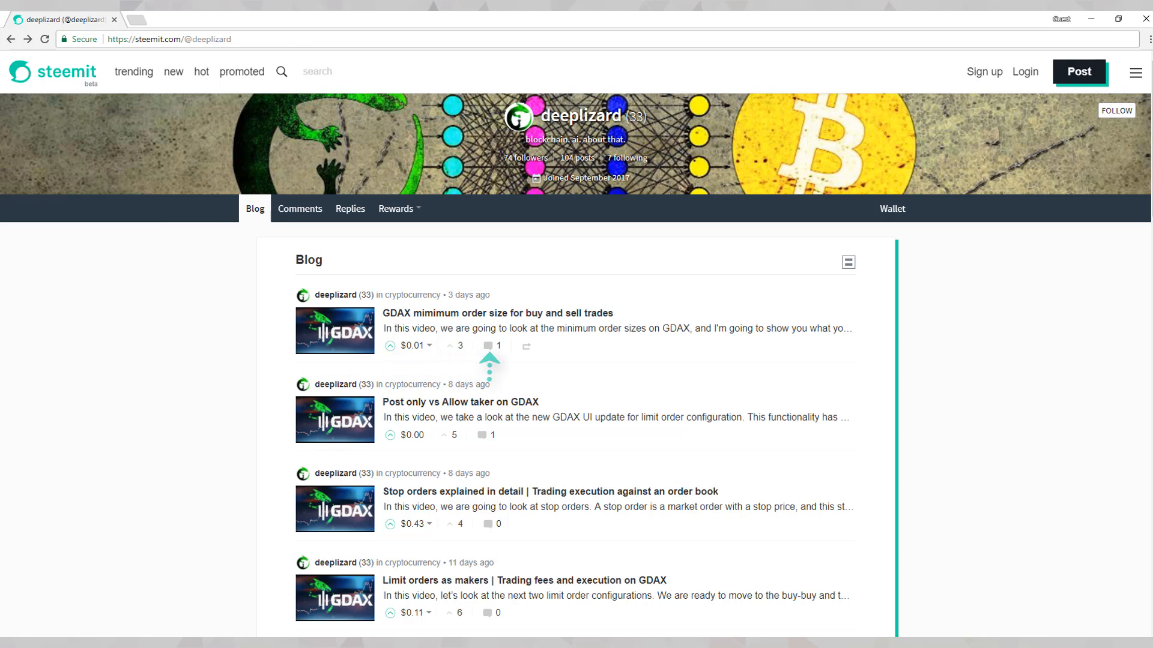
{"action": "mouse_move", "coordinate": [526, 346]}
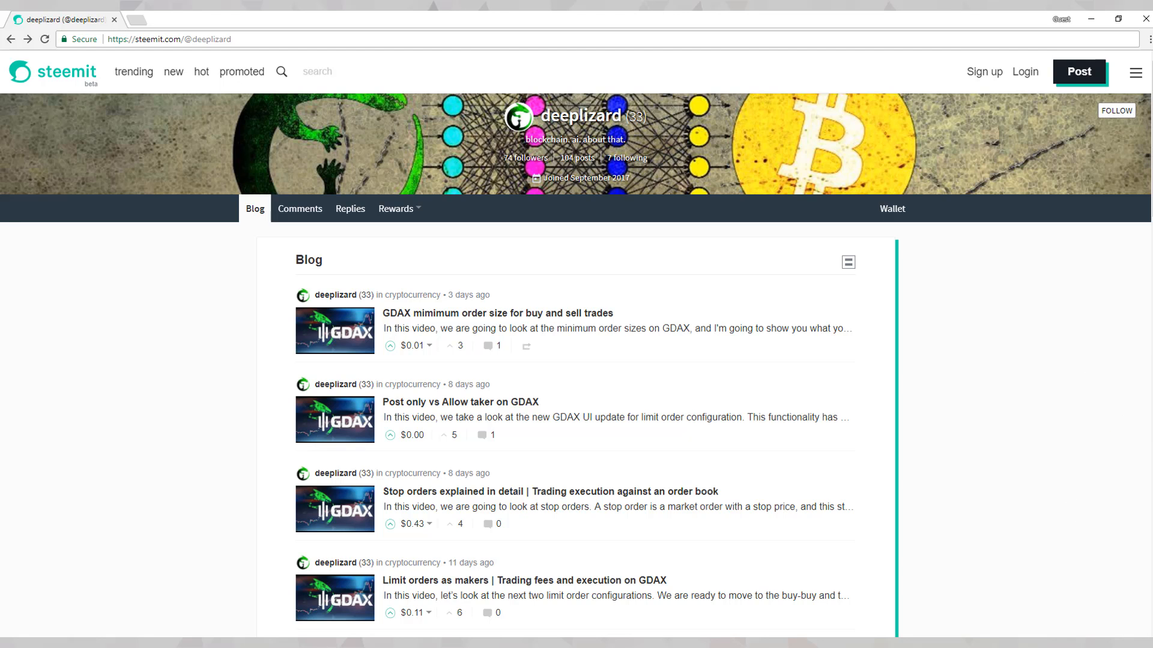
Switch to Steemit's trending feed to show popular posts beside the topic tag list.
{"action": "left_click", "coordinate": [136, 72]}
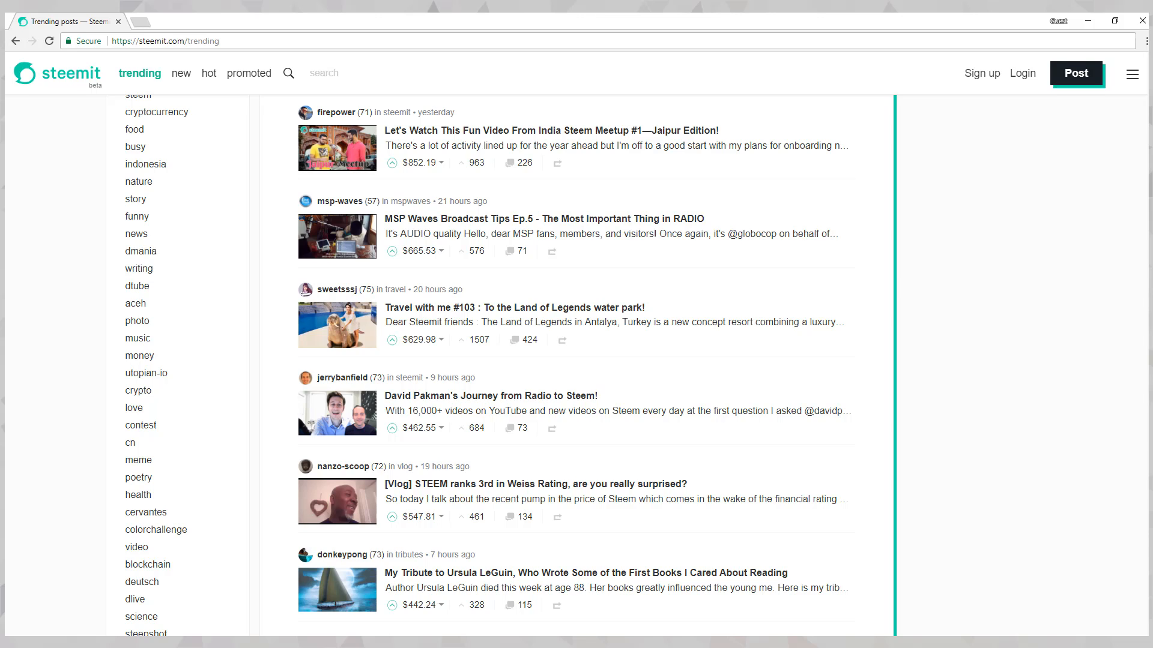
{"action": "mouse_move", "coordinate": [890, 264]}
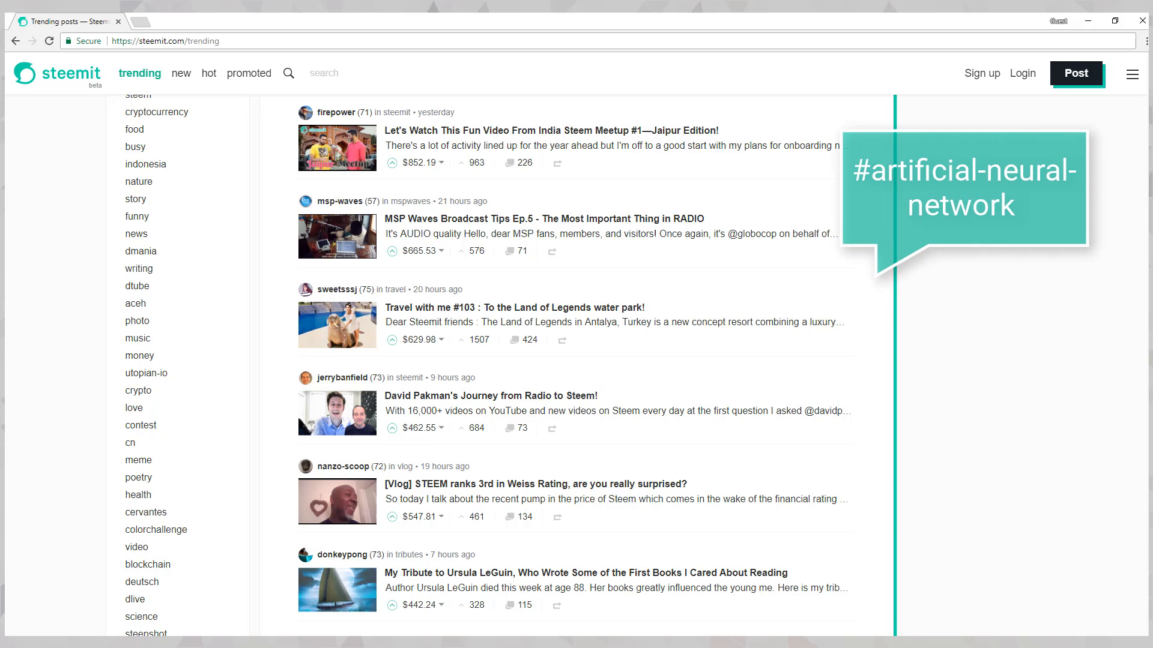